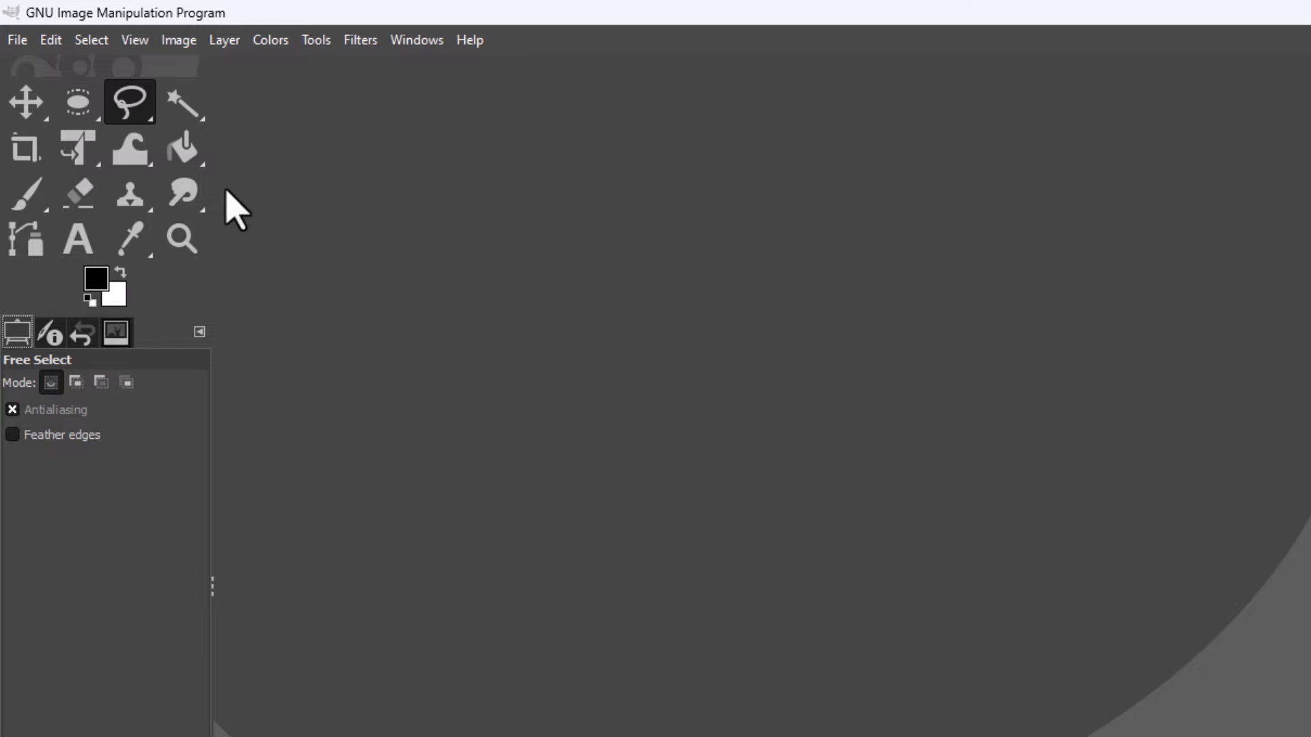
mouse_move(176, 334)
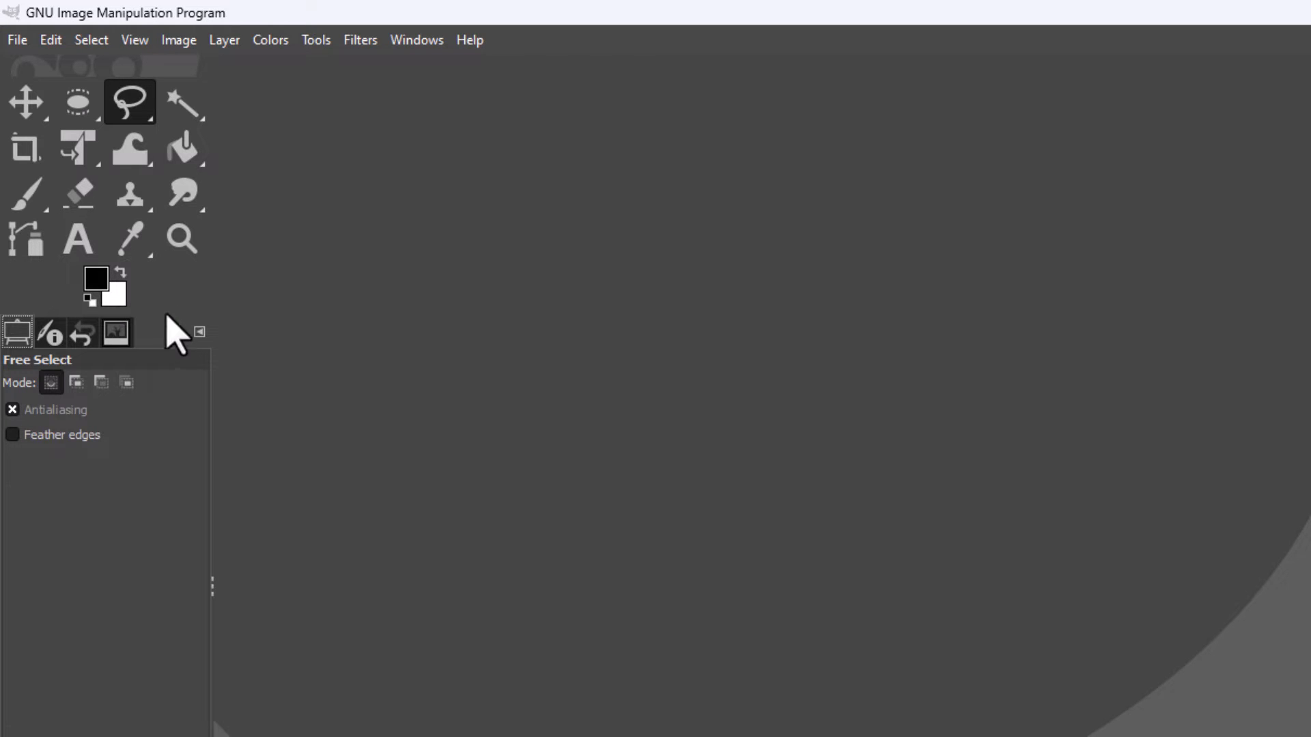
mouse_move(234, 242)
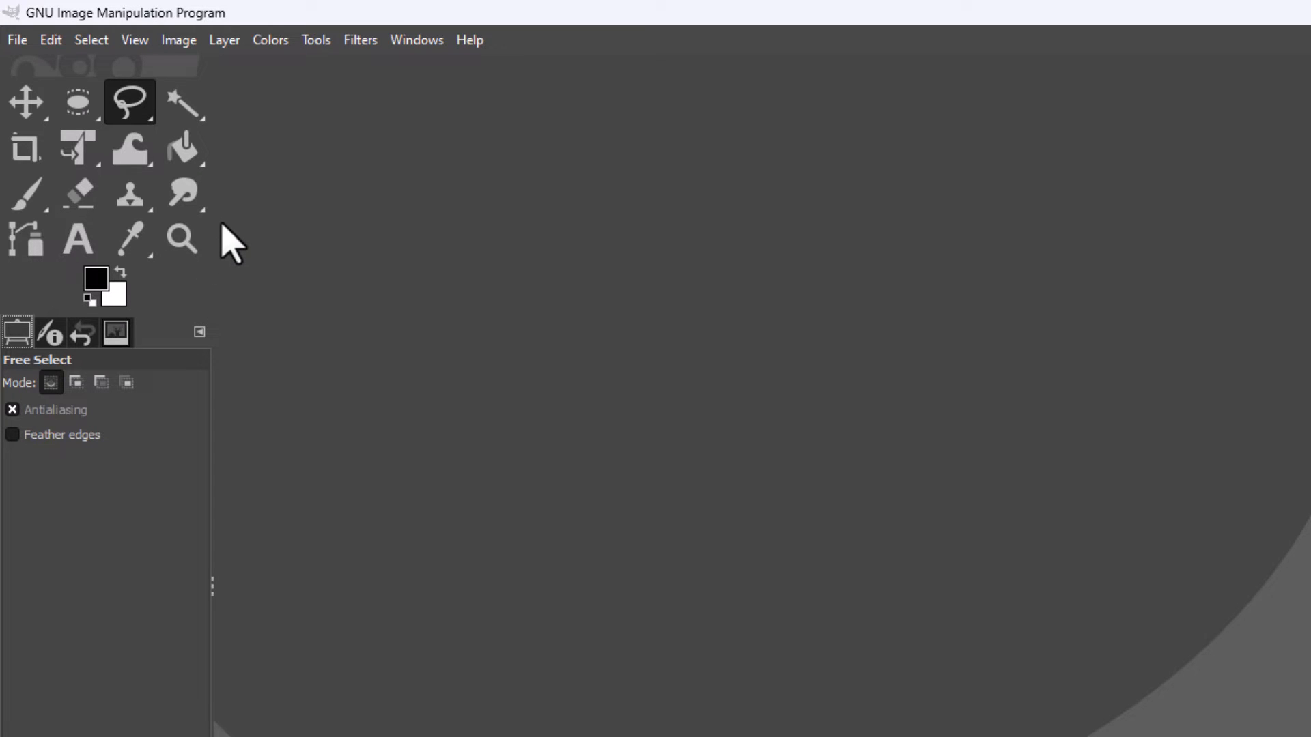
mouse_move(213, 230)
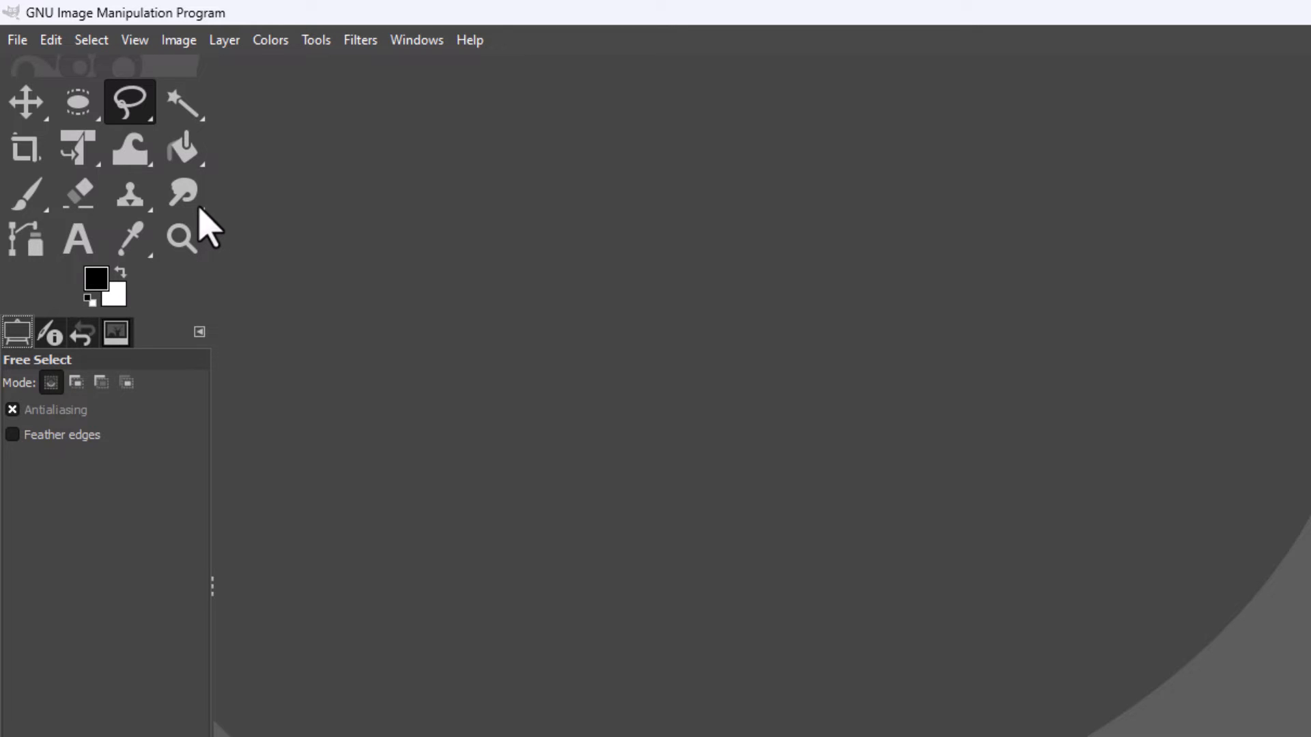
Step: Open GIMP's Preferences dialog from the Edit menu
left_click(182, 193)
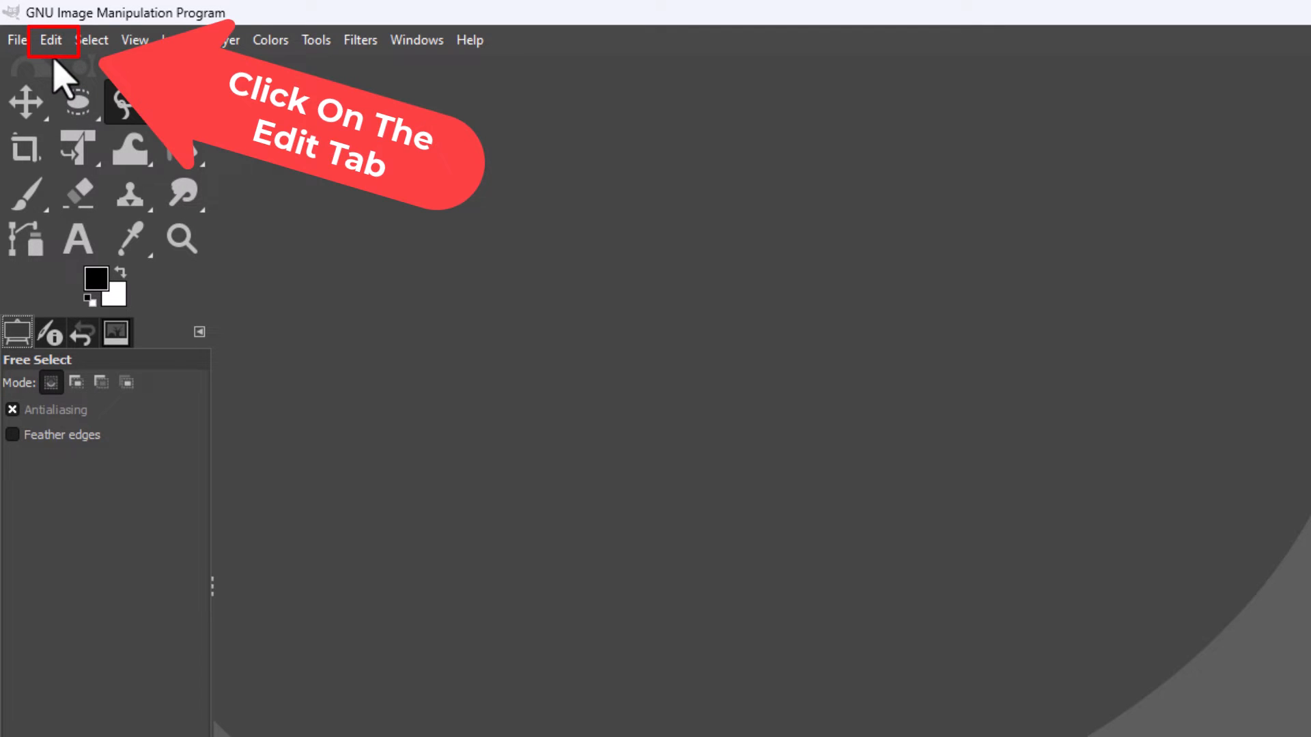
left_click(49, 40)
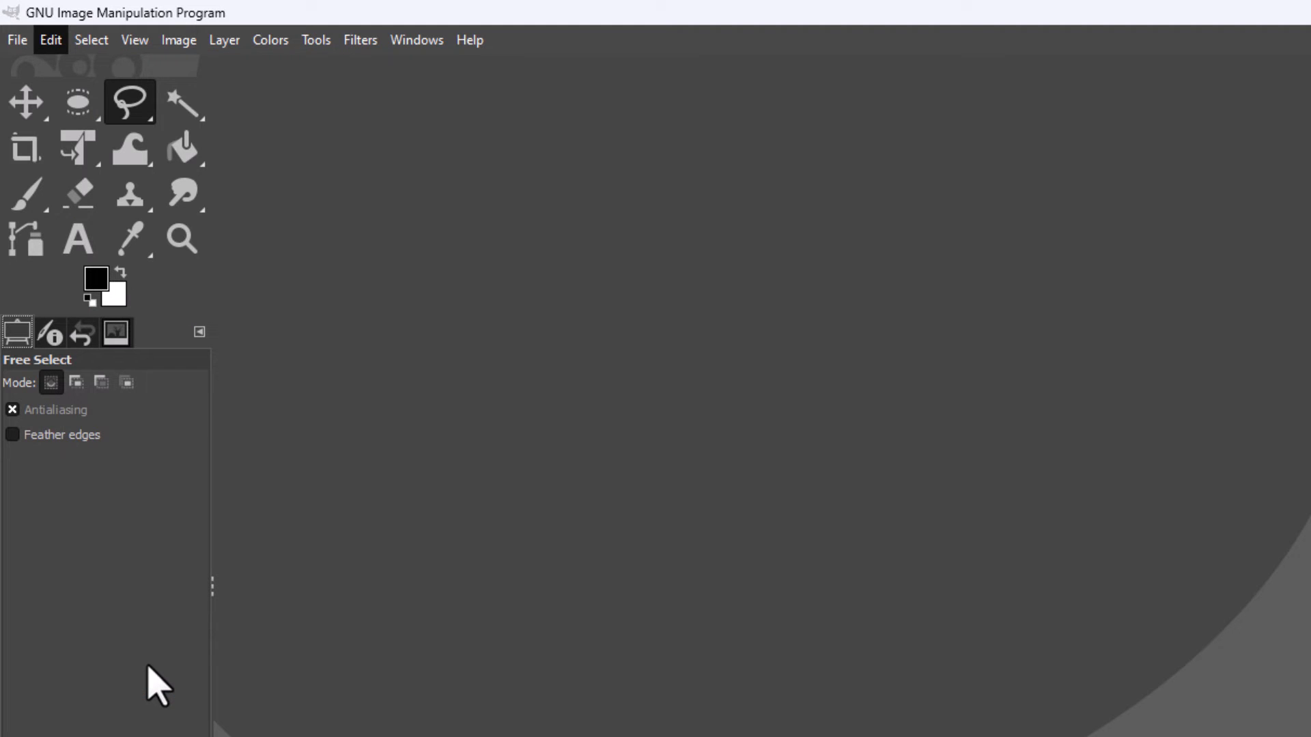
left_click(50, 40)
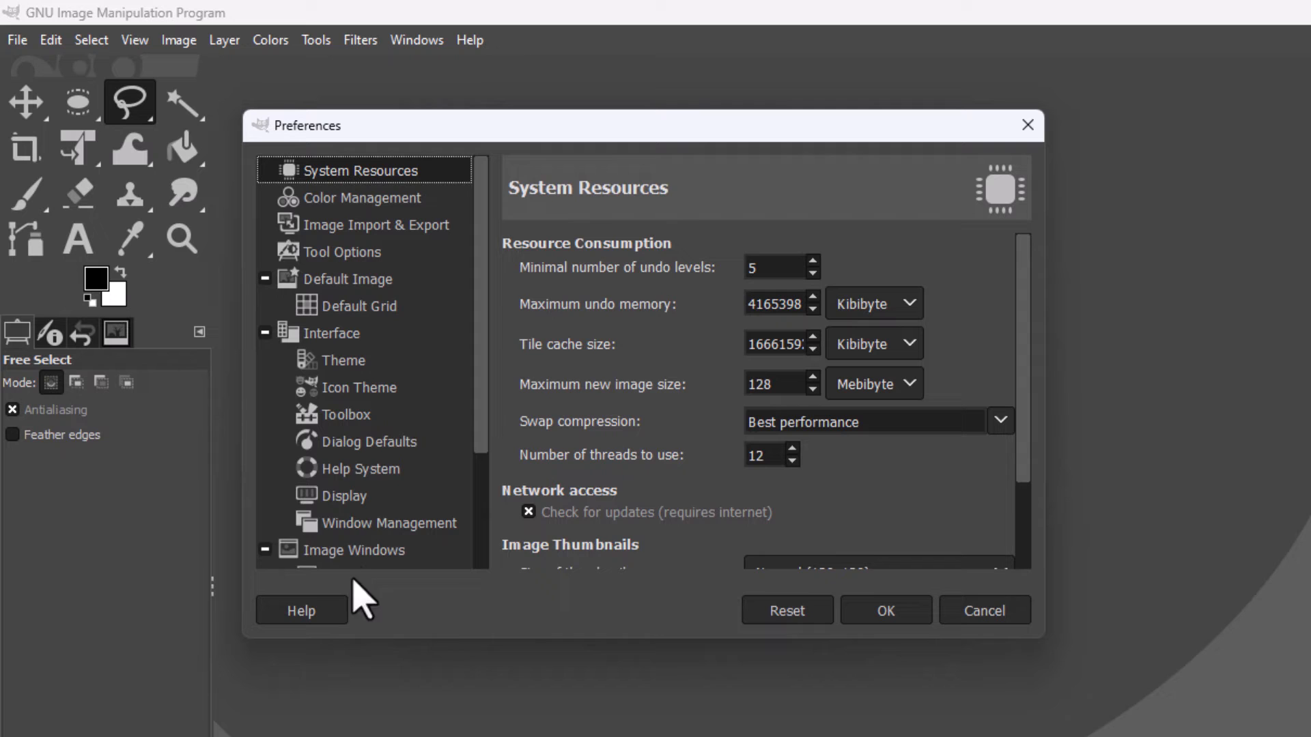
mouse_move(448, 418)
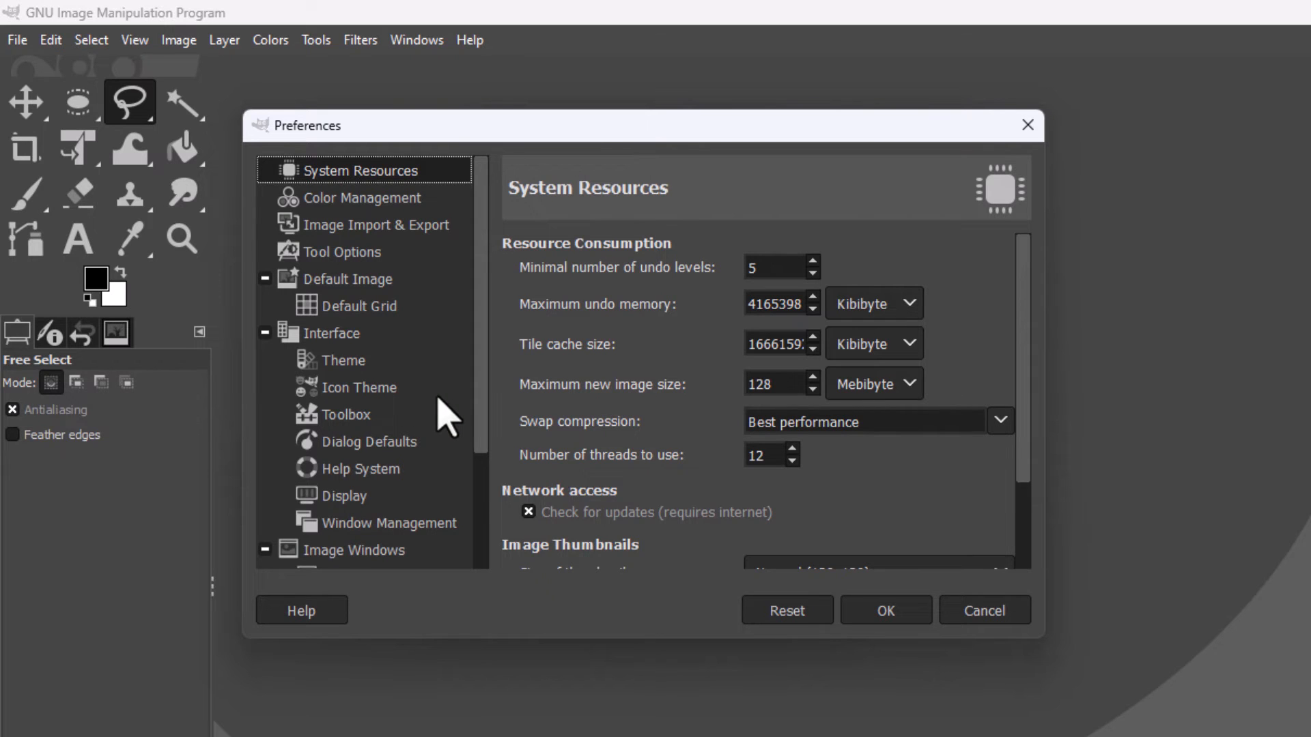
left_click(344, 414)
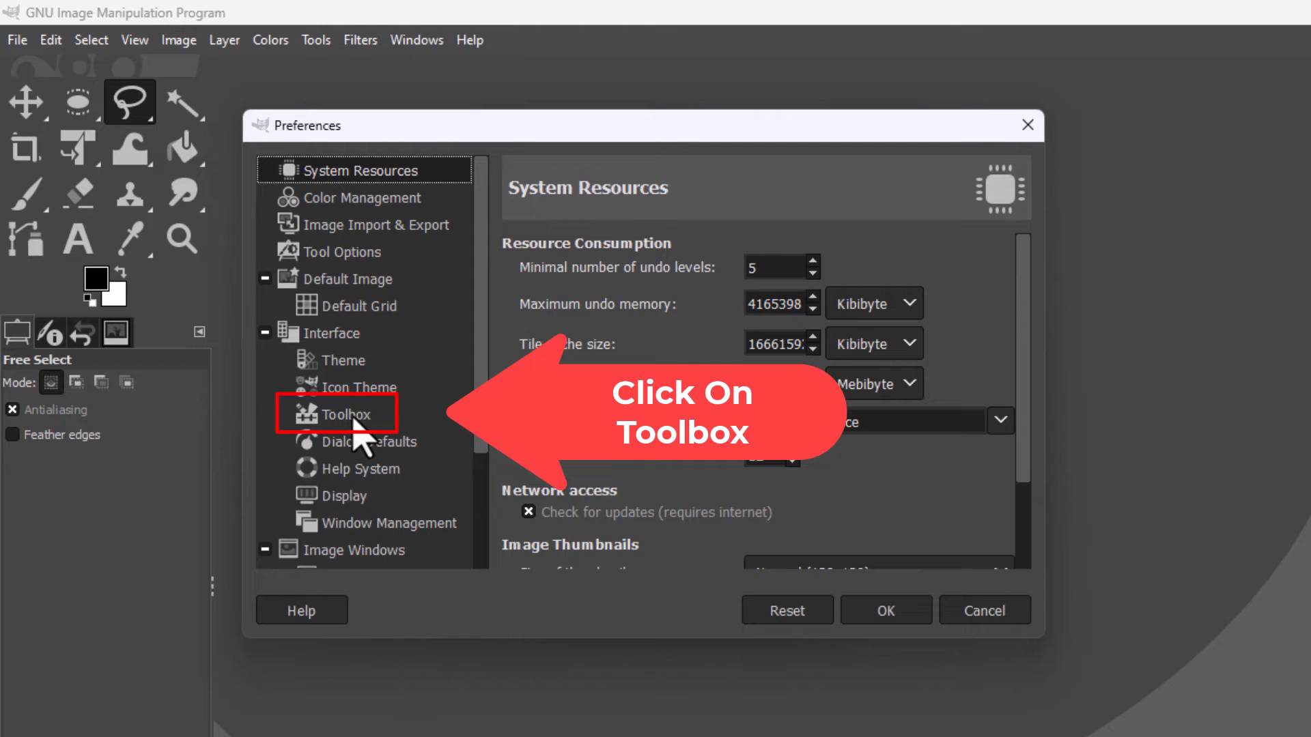
Step: Uncheck 'Use tool groups' on the Interface > Toolbox page and confirm with OK
left_click(346, 414)
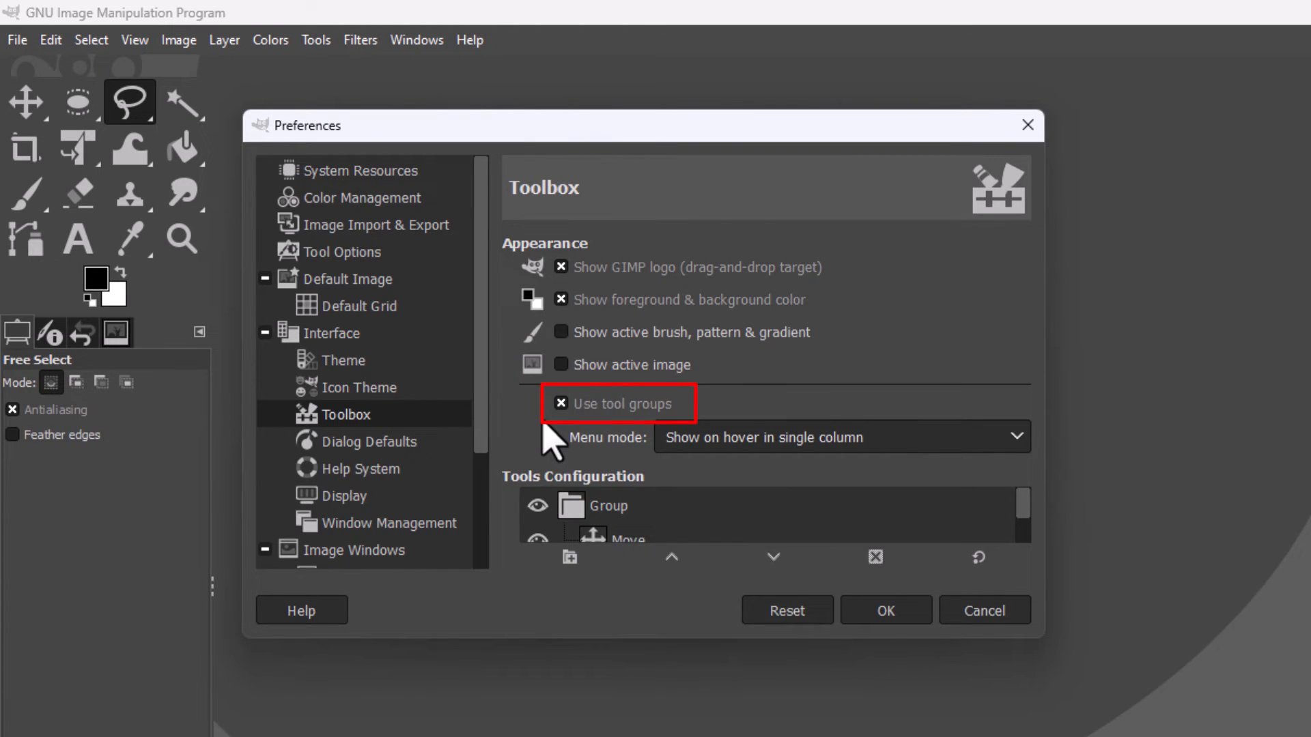
mouse_move(569, 431)
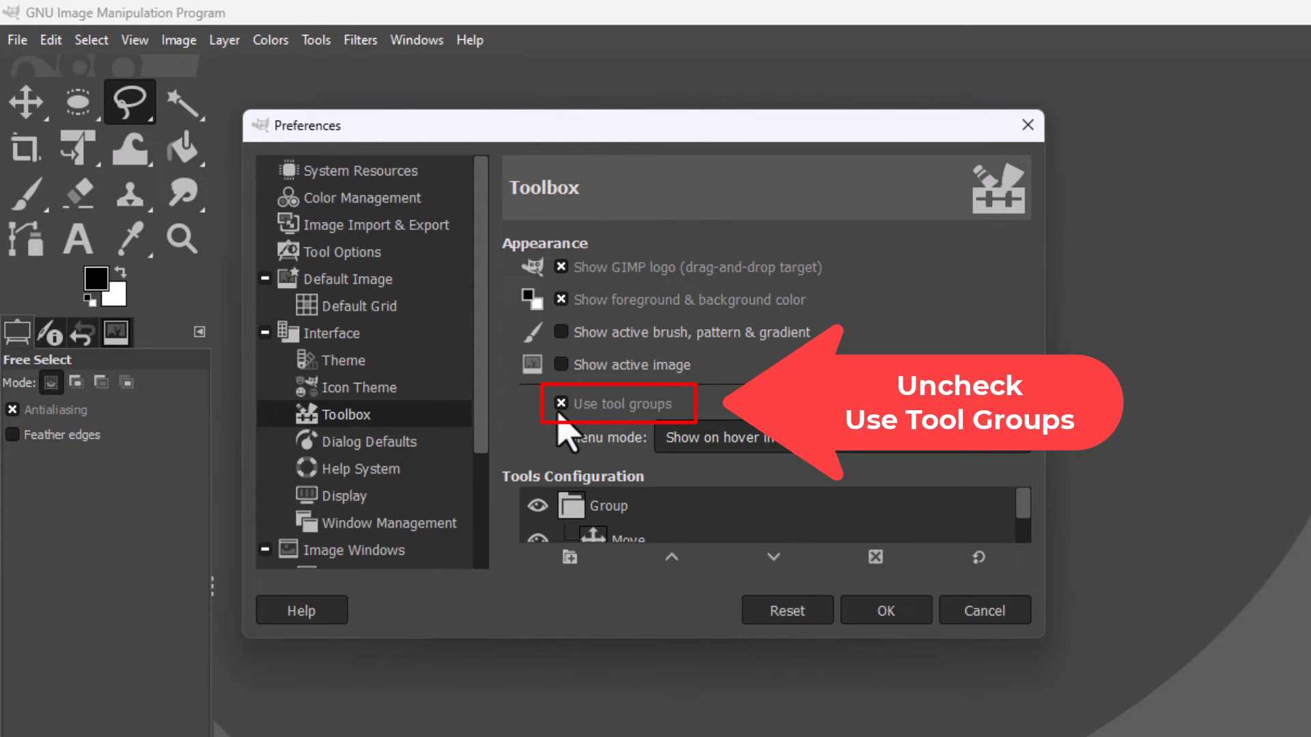
mouse_move(593, 426)
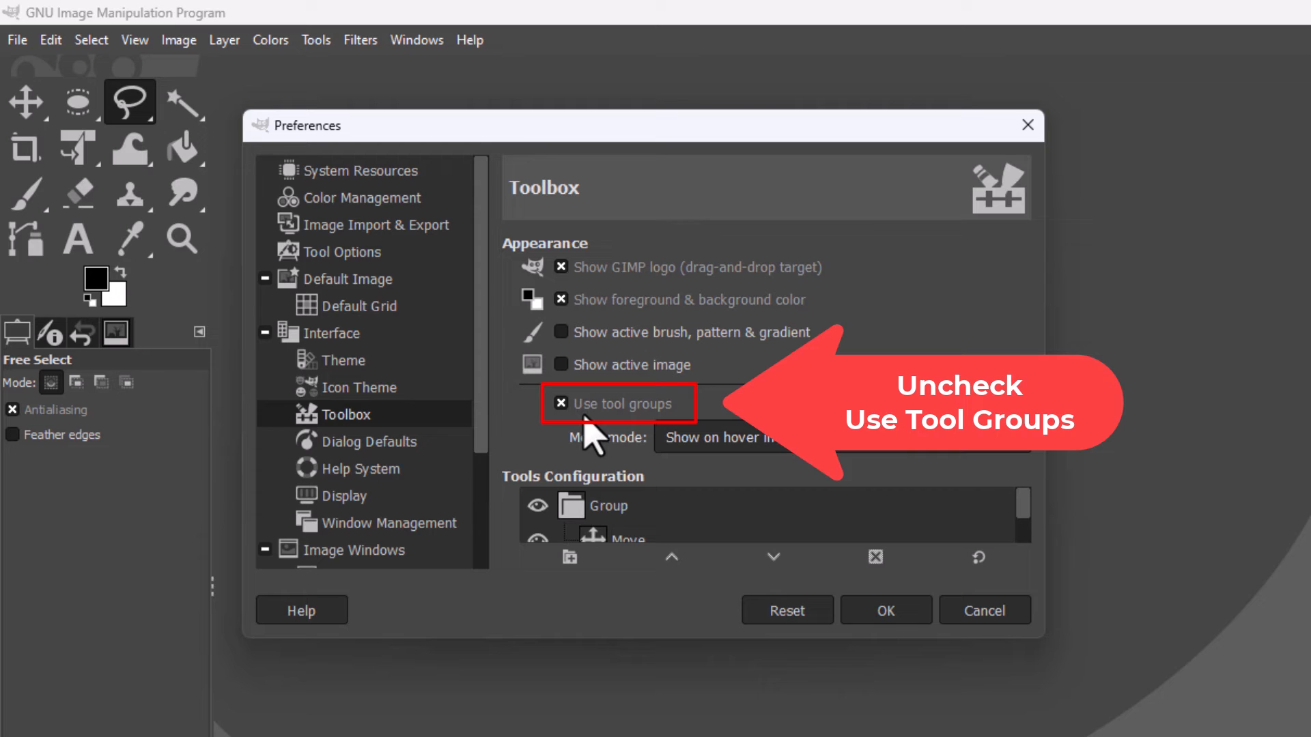
mouse_move(585, 435)
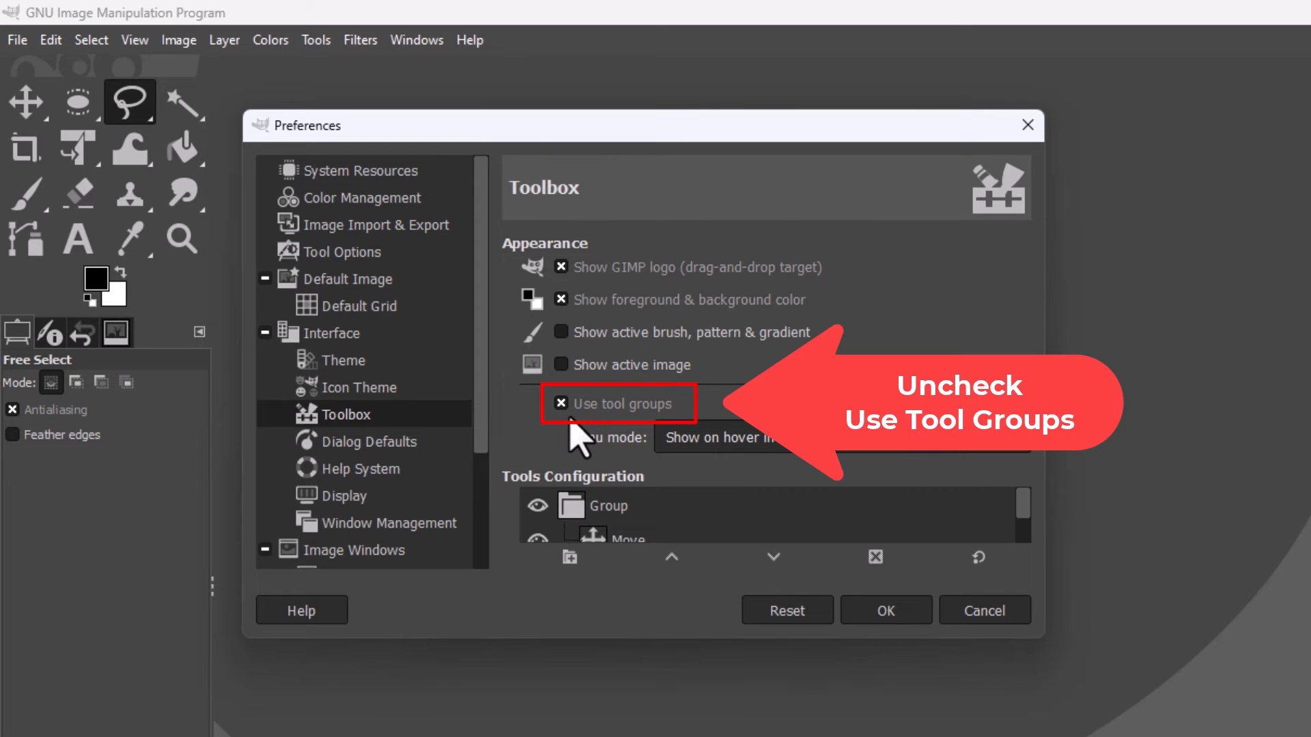
left_click(561, 403)
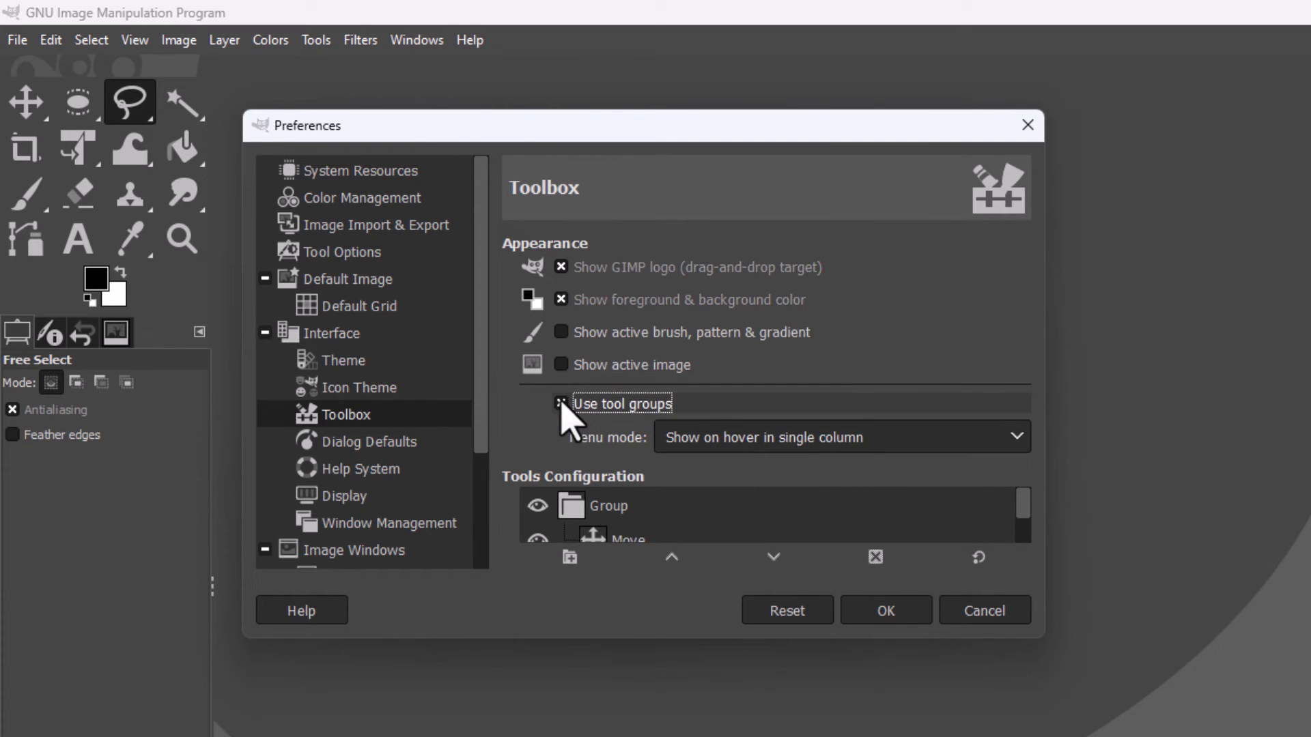
left_click(562, 403)
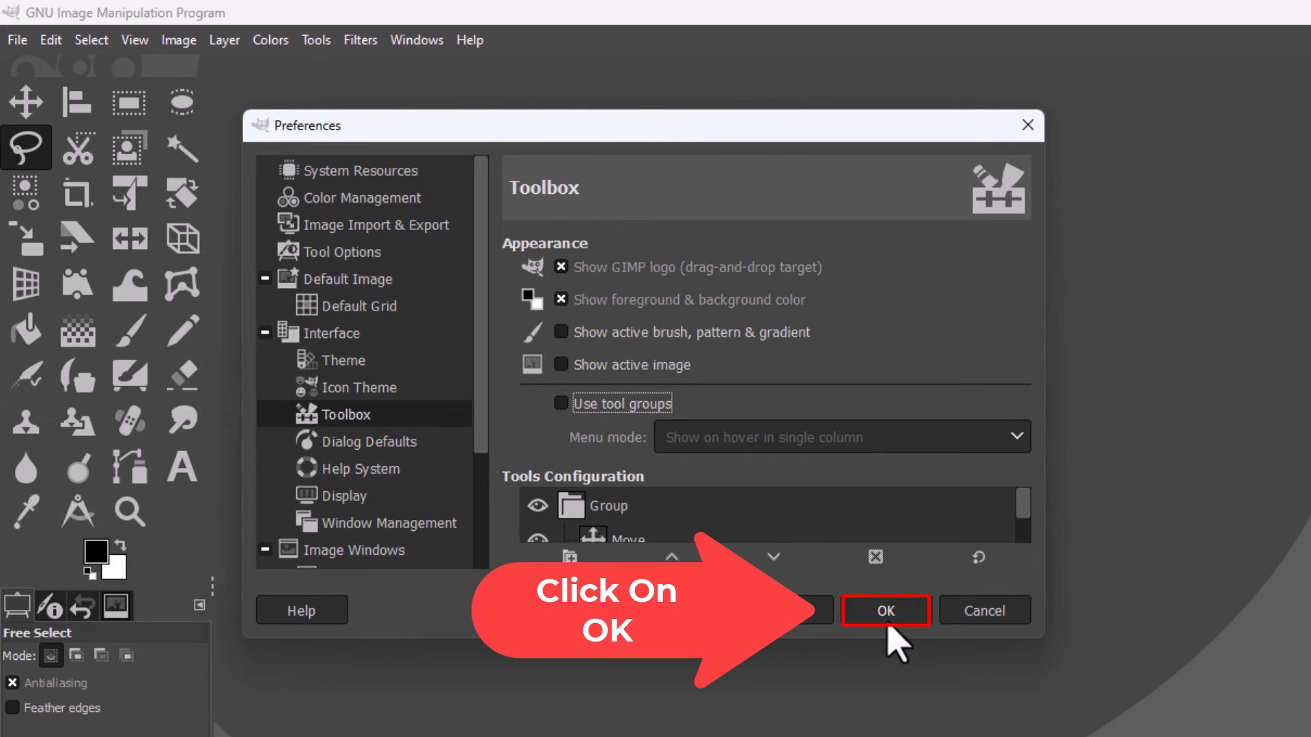
left_click(885, 610)
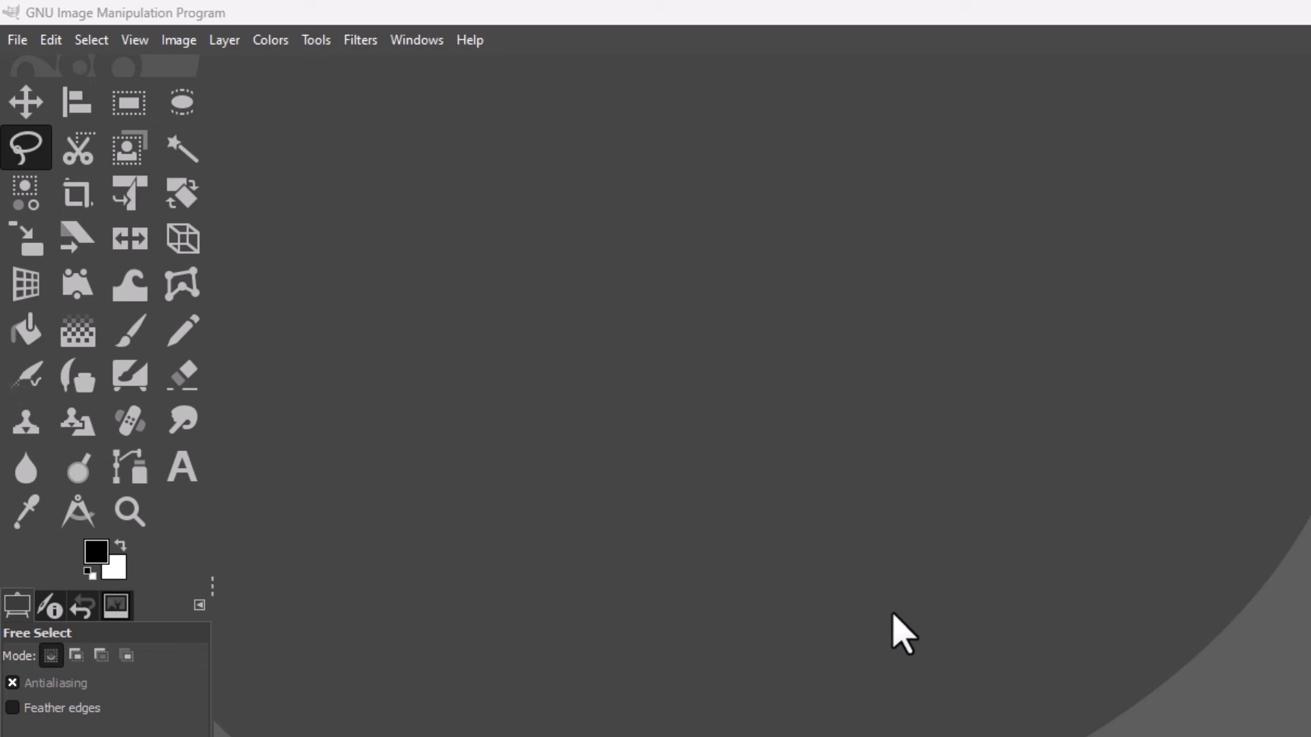